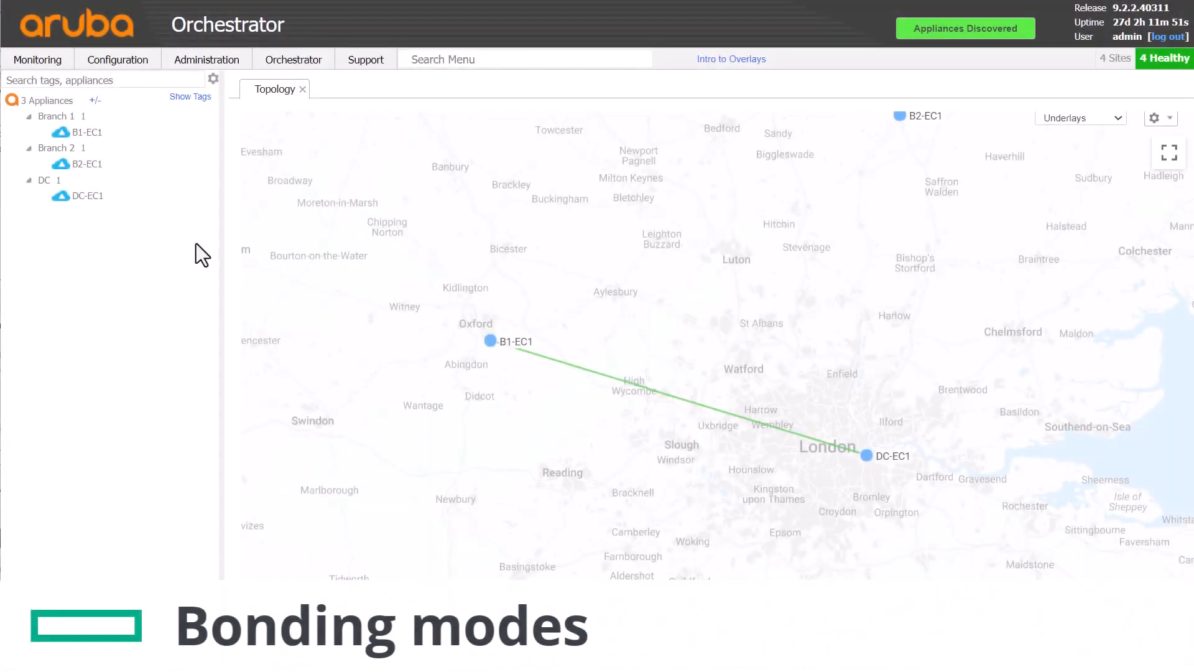
Bring up the Business Intent Overlays page from the Configuration menu
left_click(117, 60)
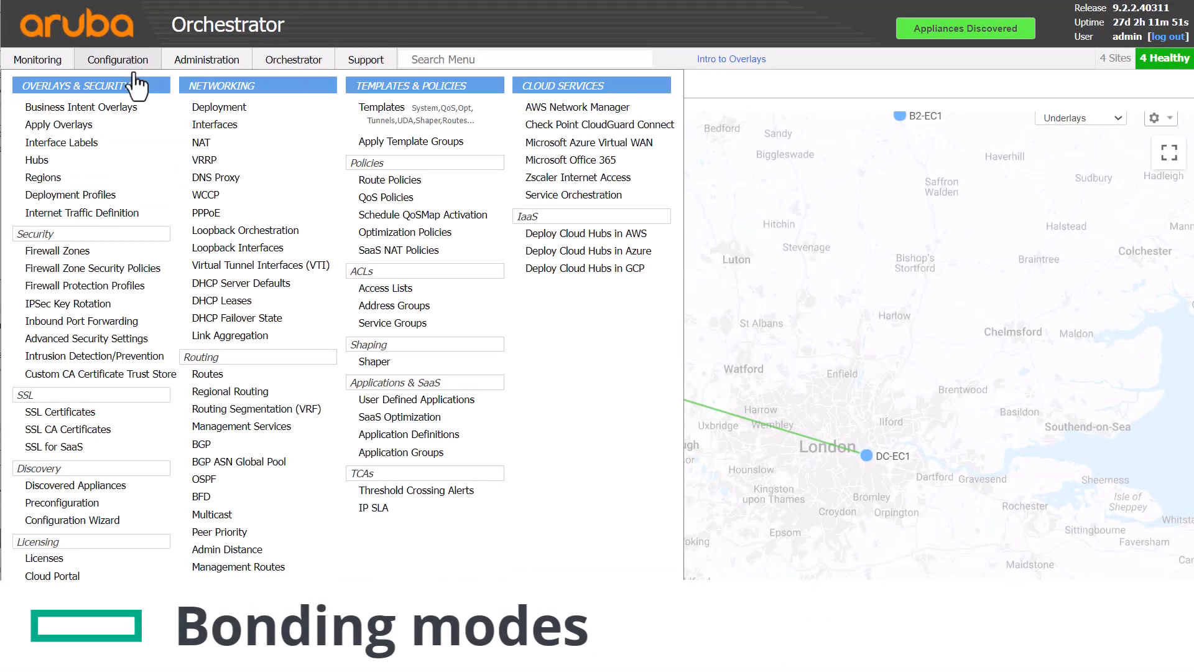
left_click(81, 106)
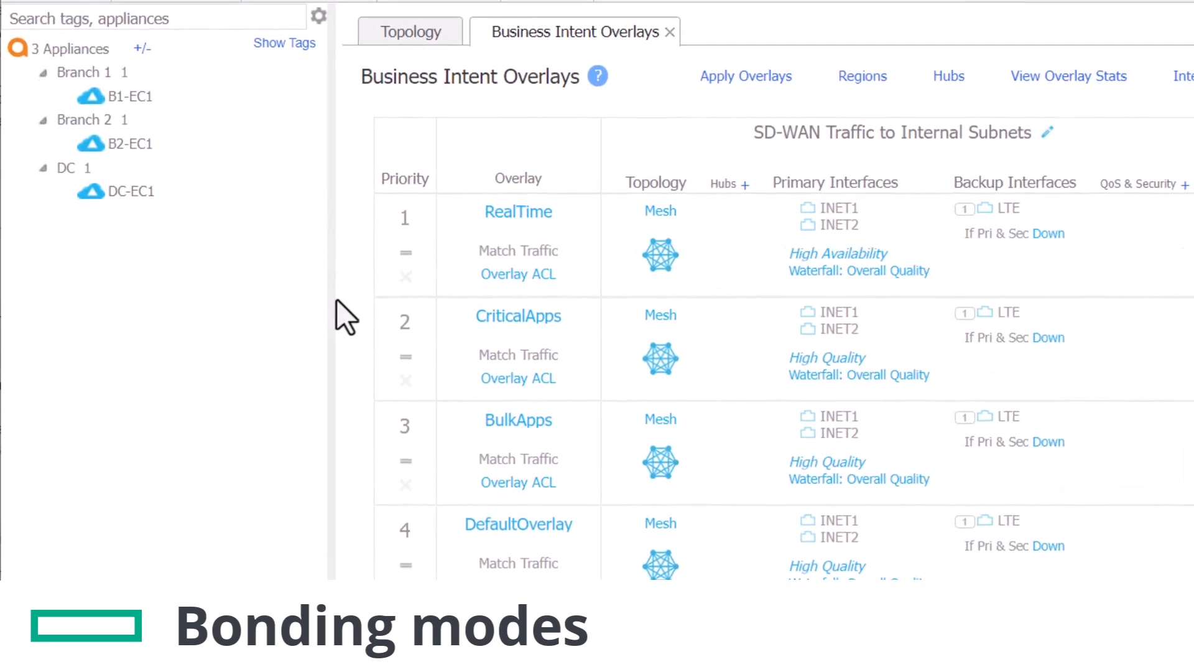
Scroll the overlay list to CriticalApps, BulkApps and DefaultOverlay with their INET1/INET2 bonding
scroll("down", 3)
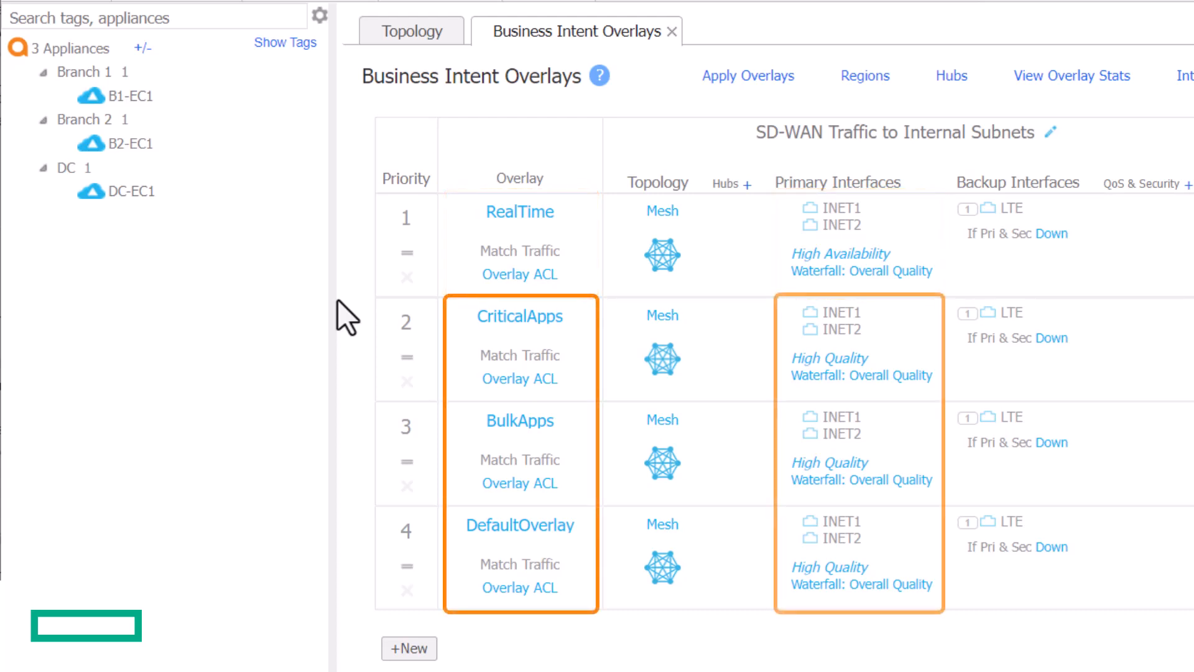
mouse_move(1005, 270)
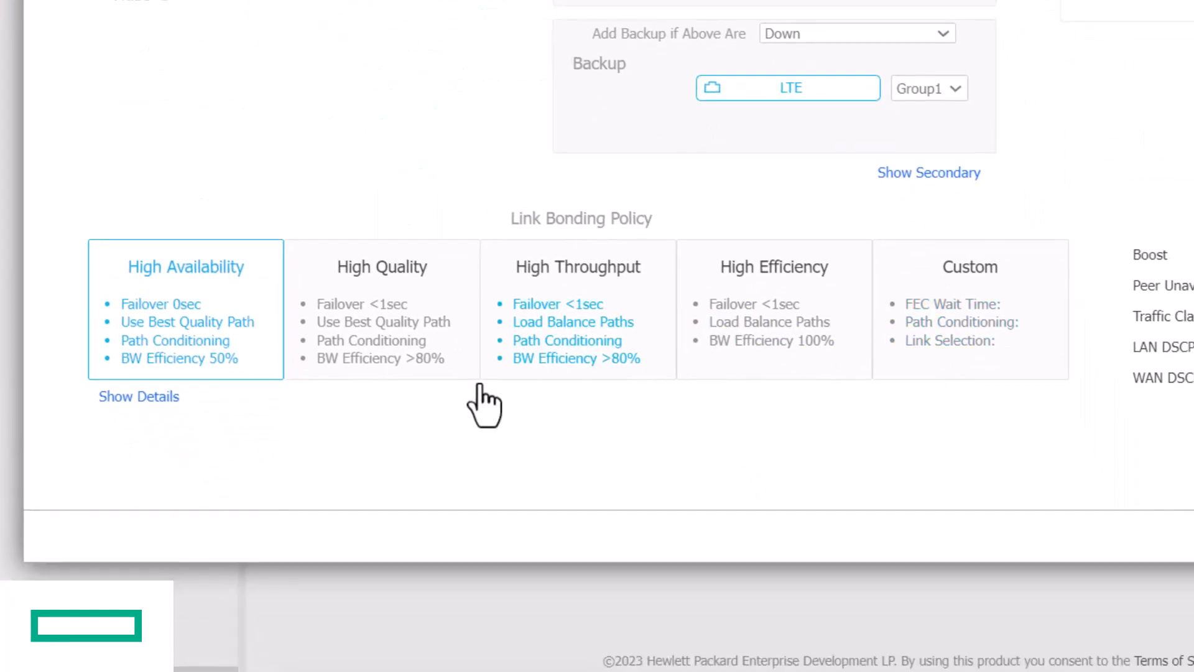
Expand the High Availability bonding details: 2ms FEC wait, 100% path conditioning, waterfall selection
left_click(139, 396)
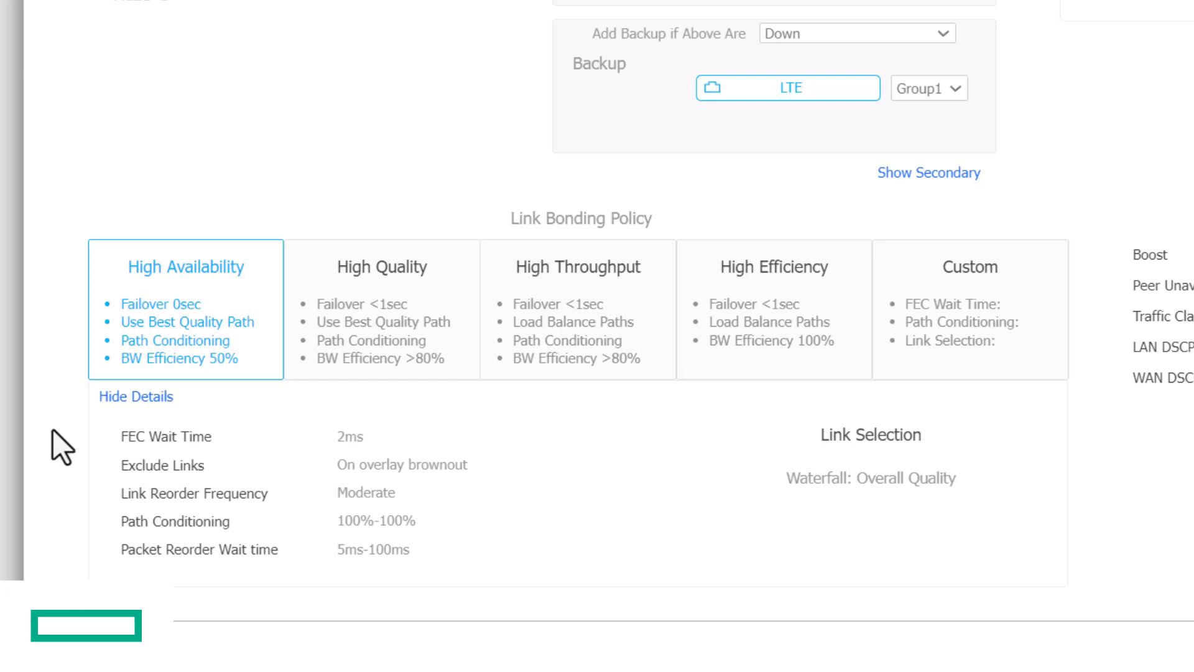
Review High Quality, High Throughput and High Efficiency details, leaving High Efficiency selected
left_click(381, 267)
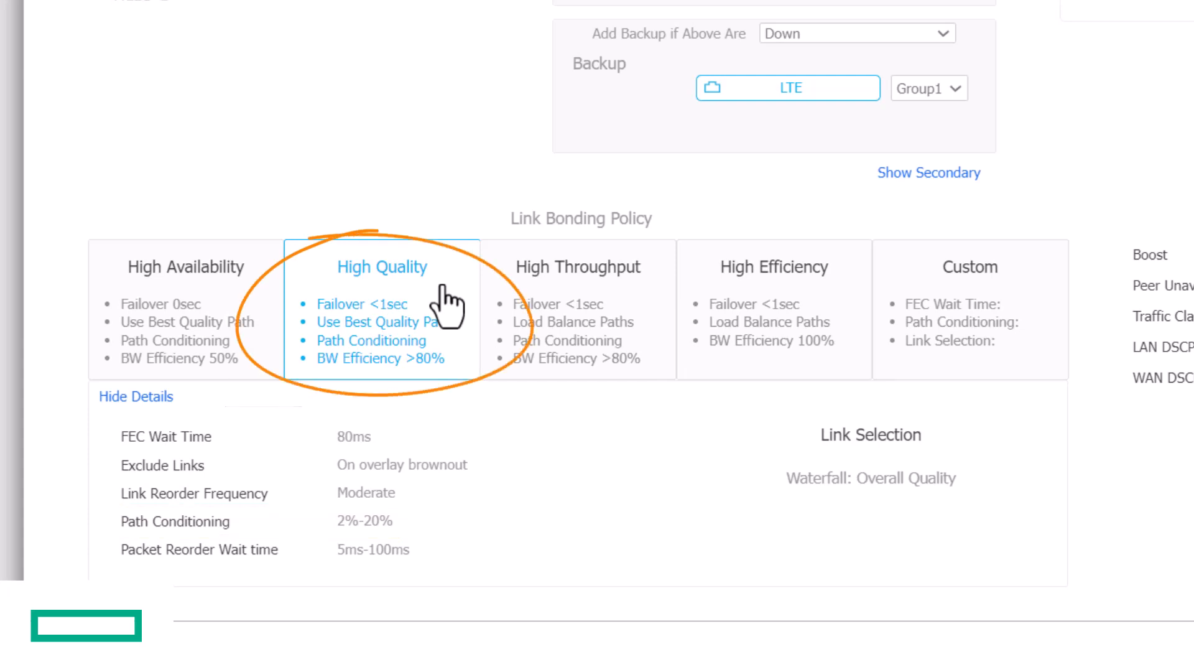
left_click(577, 267)
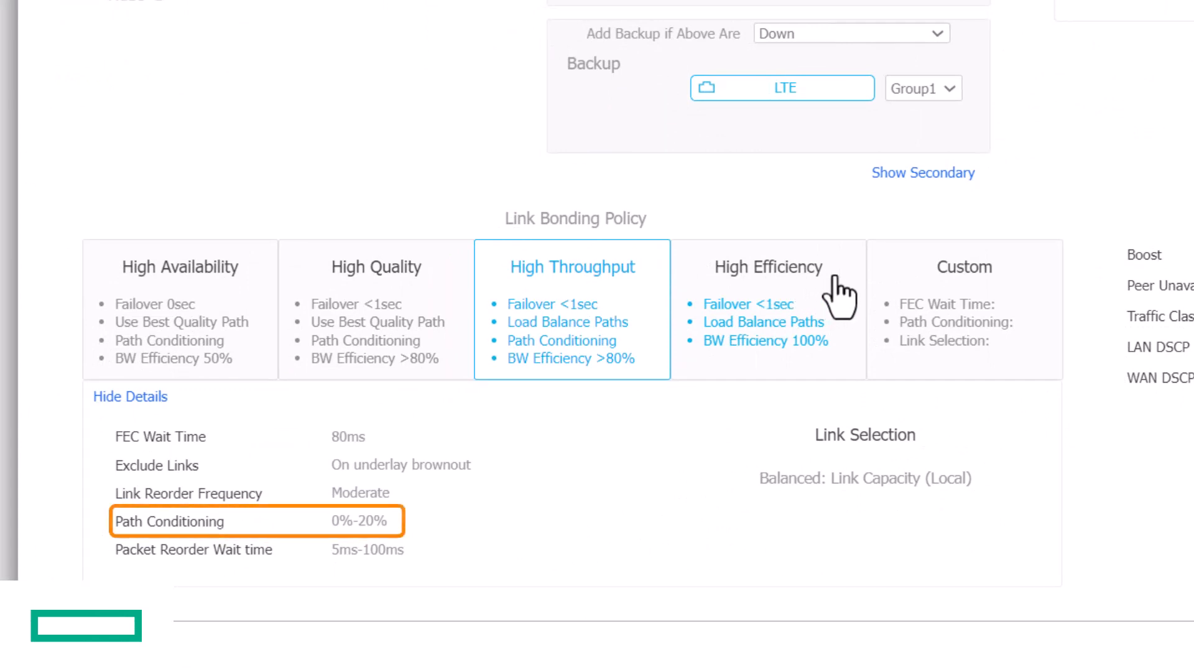
left_click(767, 266)
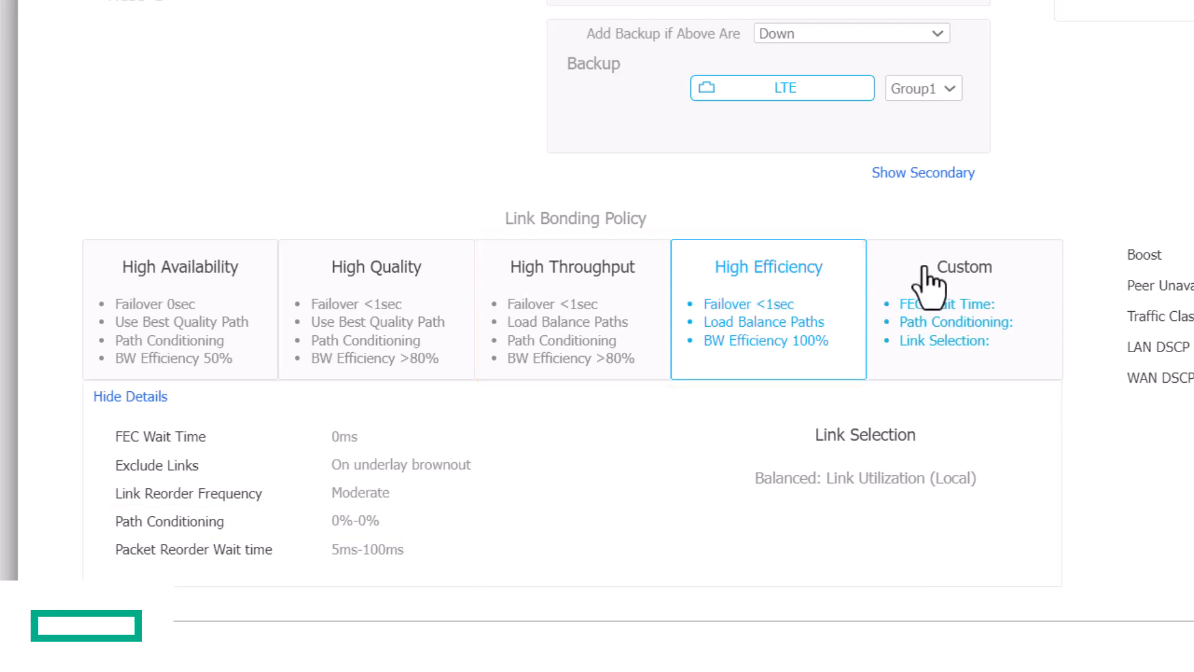
mouse_move(1032, 287)
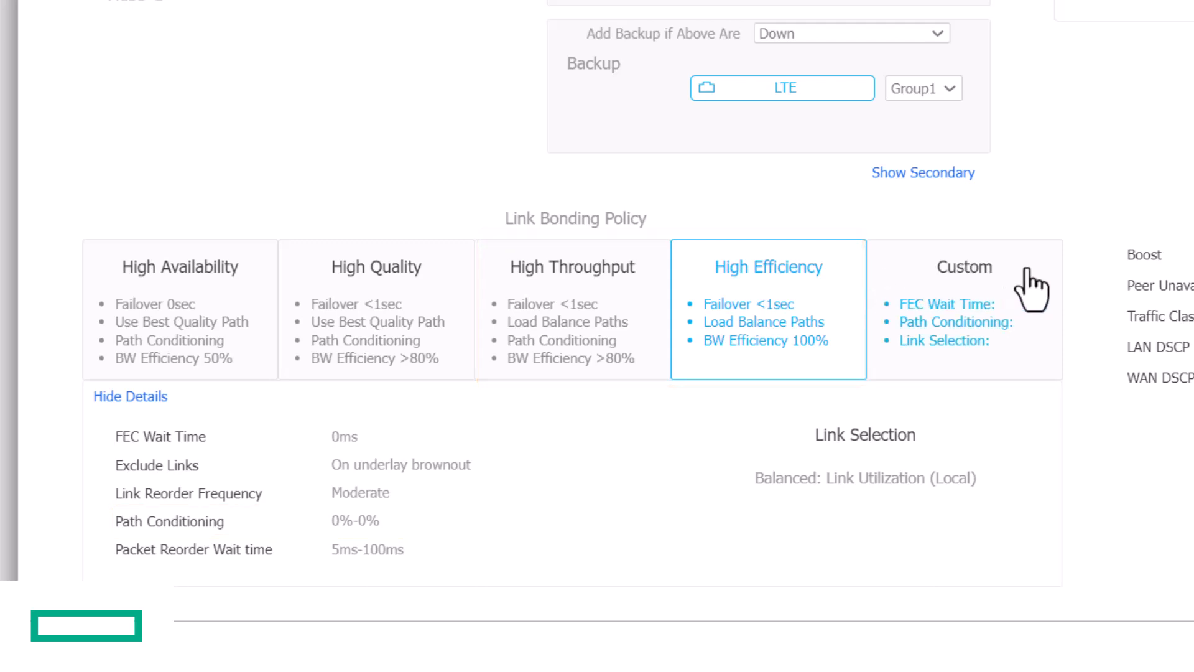
left_click(964, 267)
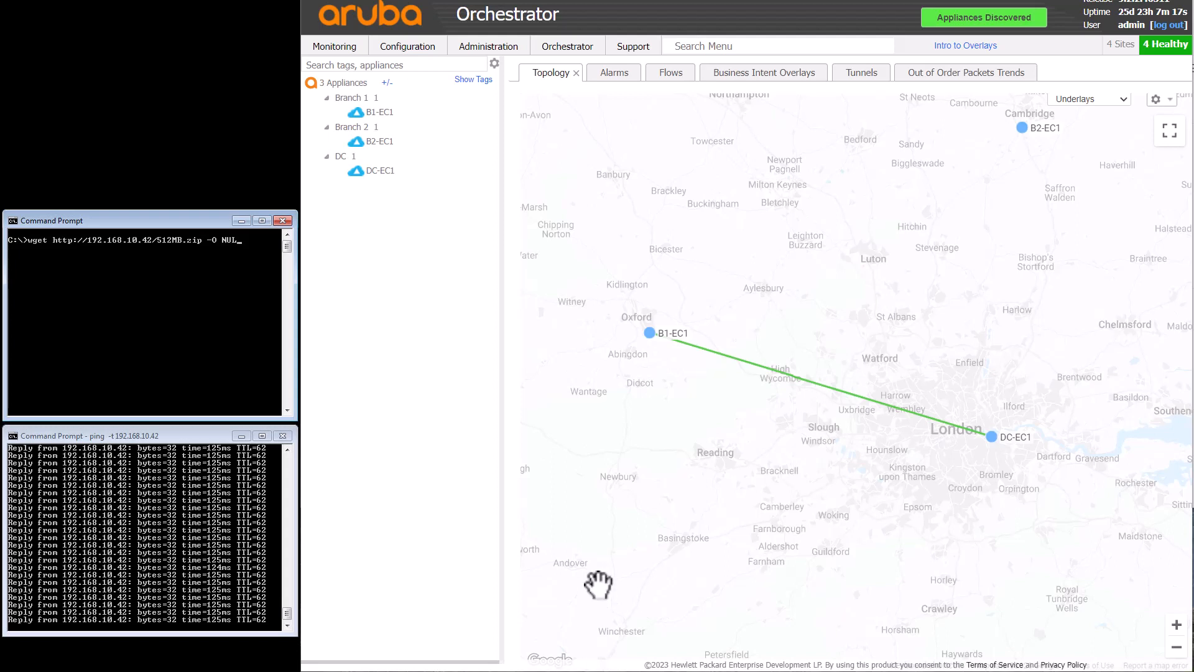
mouse_move(666, 343)
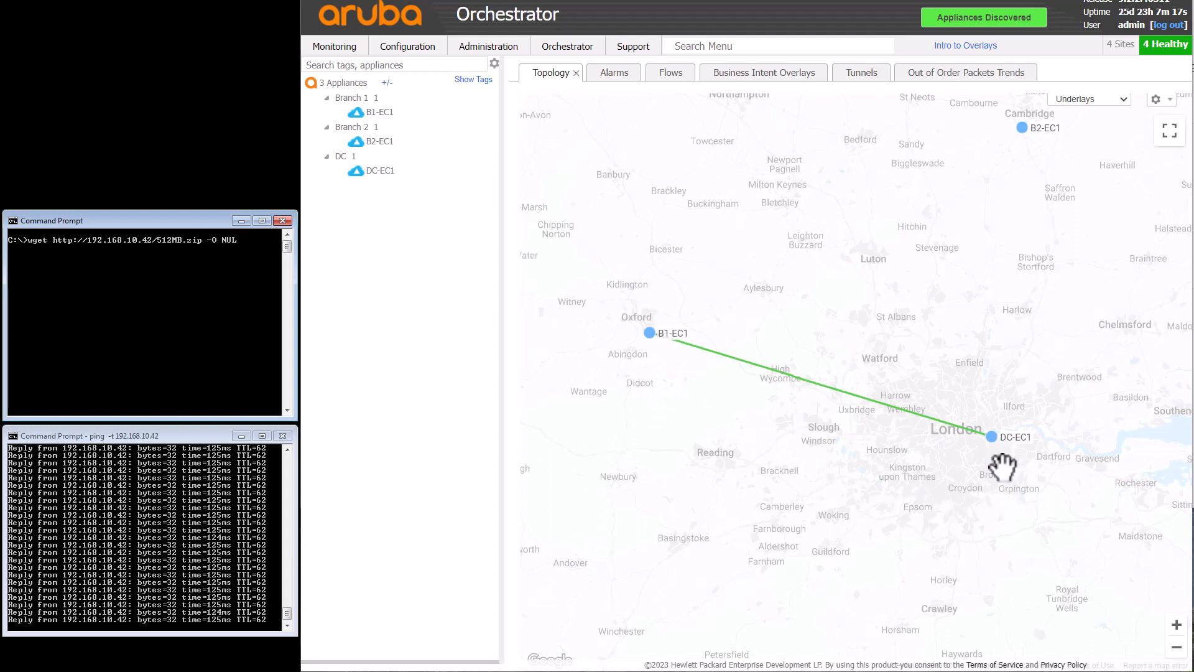
mouse_move(493, 292)
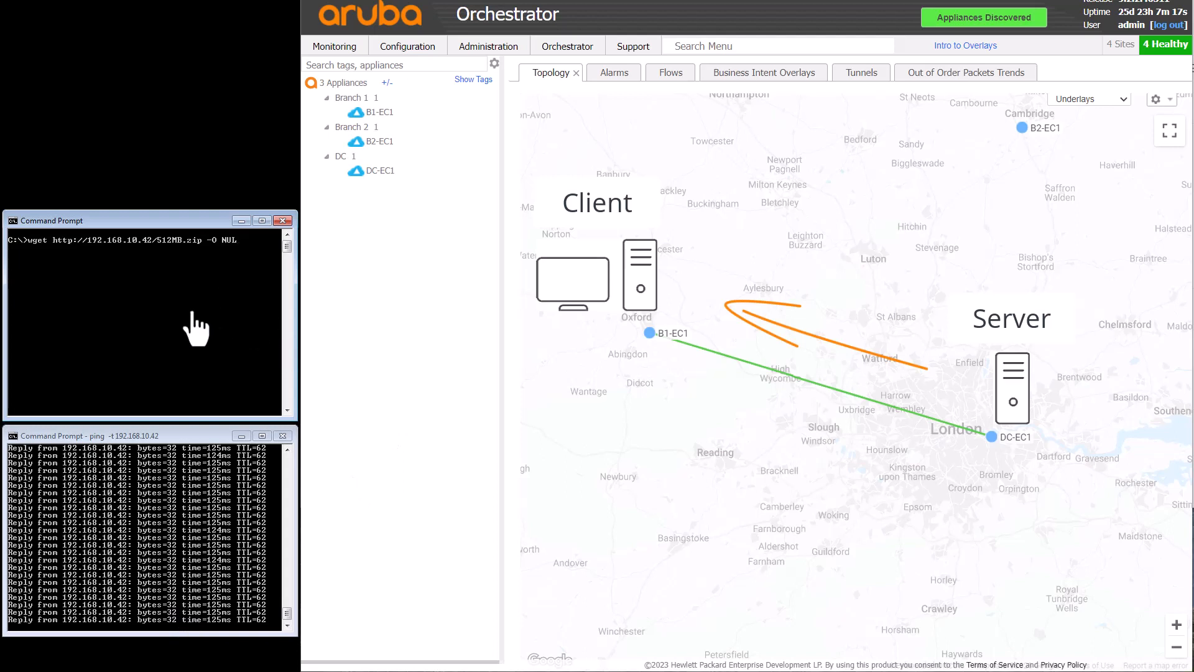
mouse_move(206, 320)
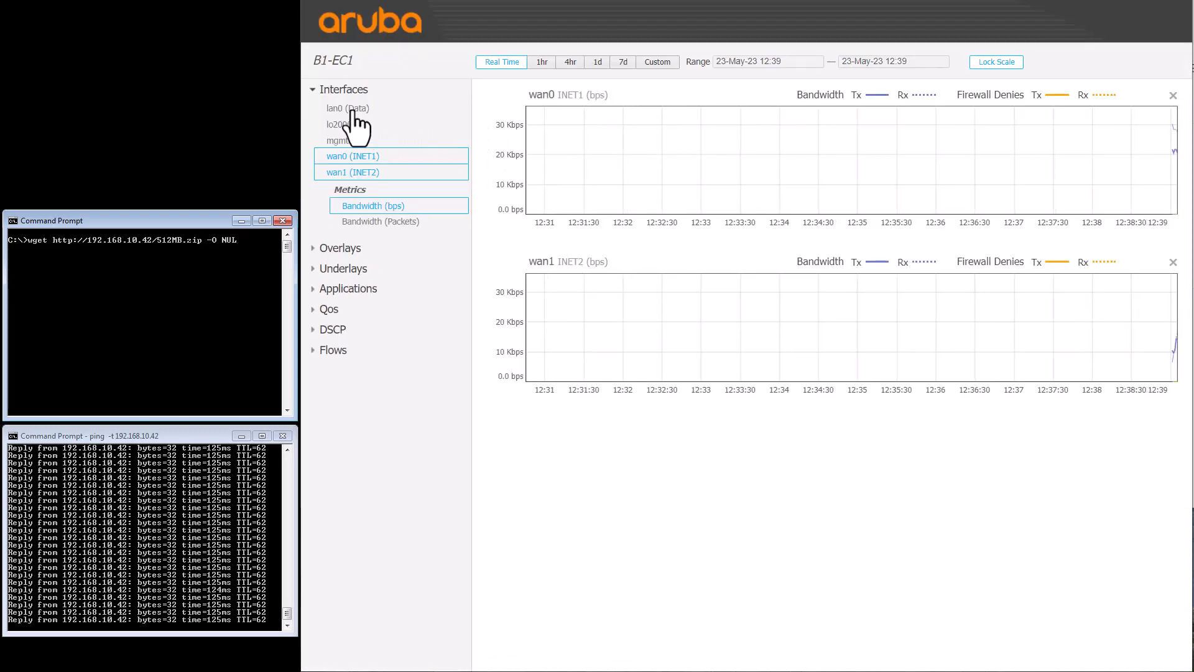
Add B1-EC1's lan0 bandwidth chart and latency charts for the DC-EC1 INET1 and INET2 tunnels
left_click(347, 108)
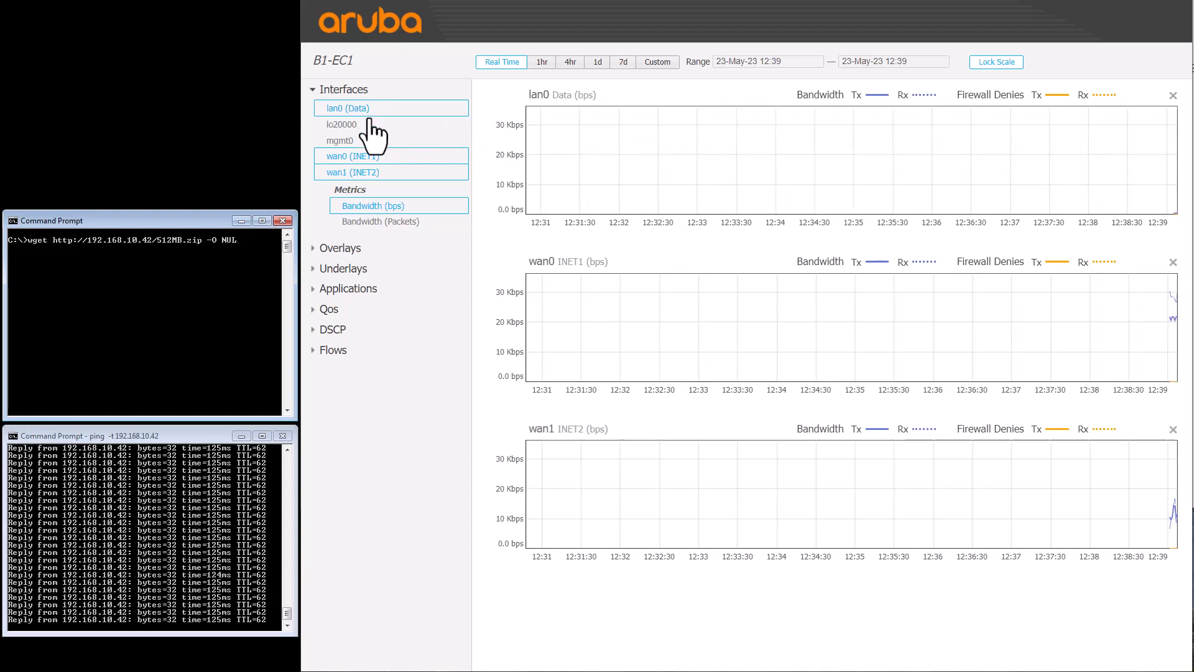
mouse_move(430, 126)
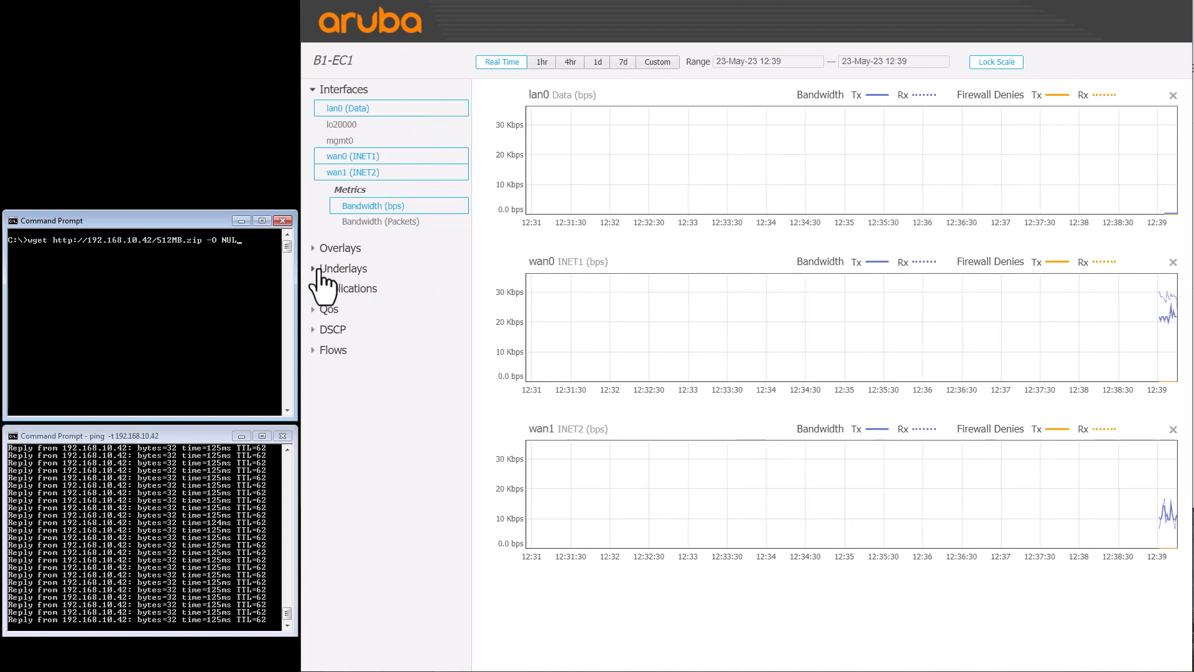
left_click(342, 268)
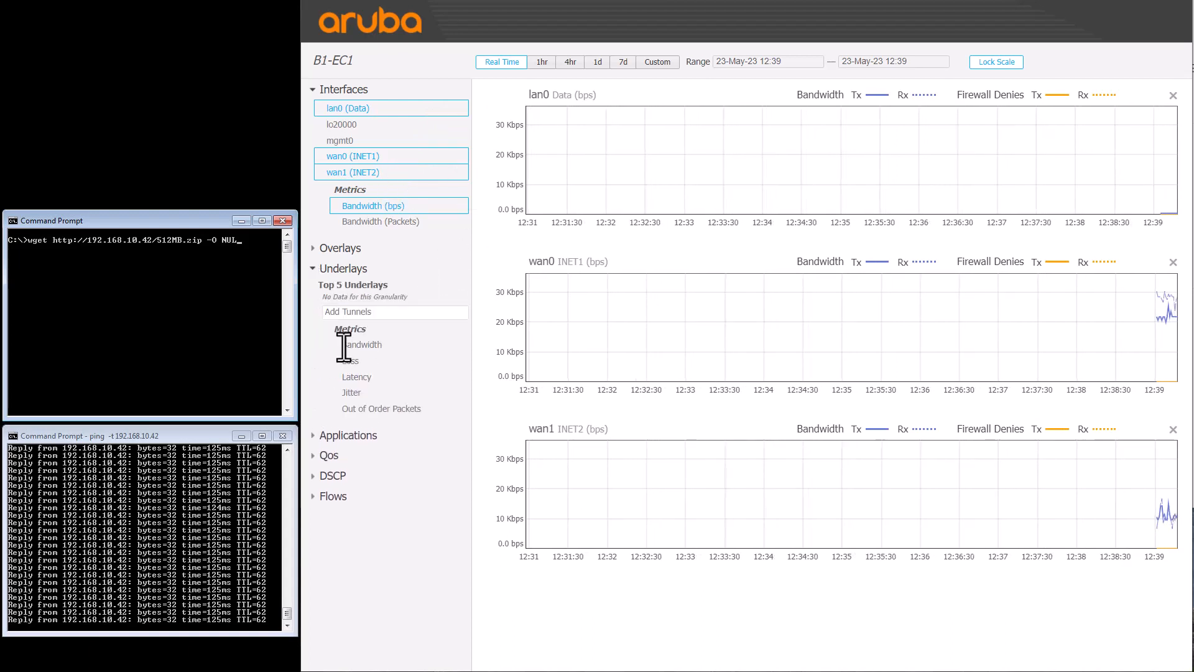
left_click(393, 311)
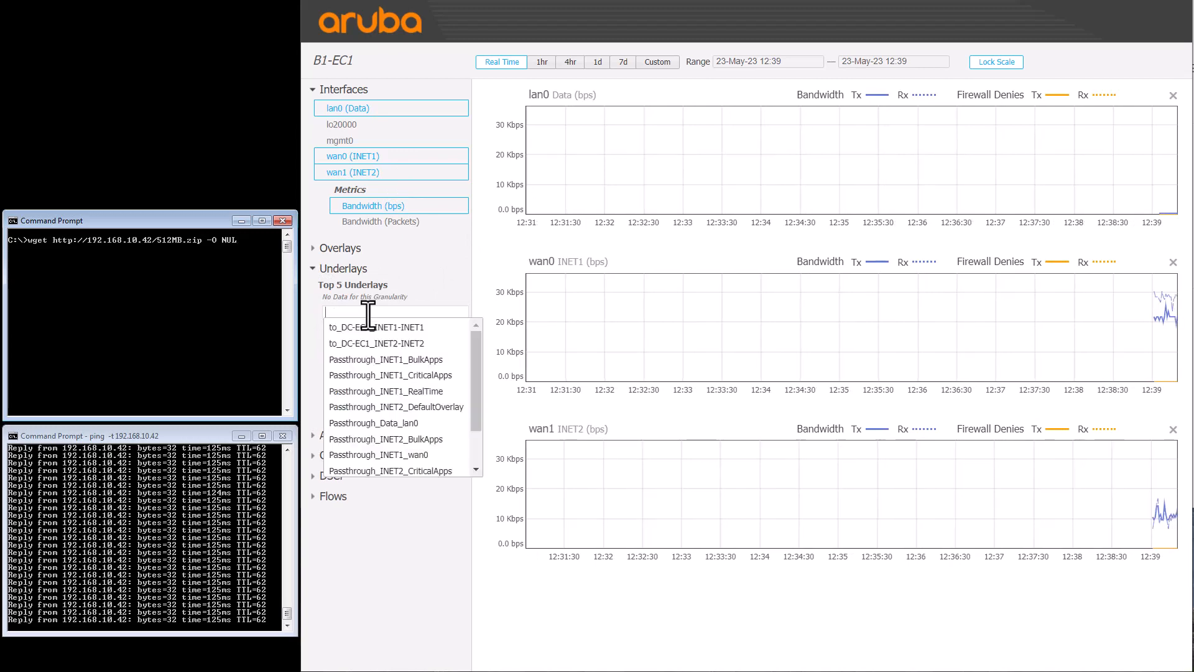
left_click(373, 326)
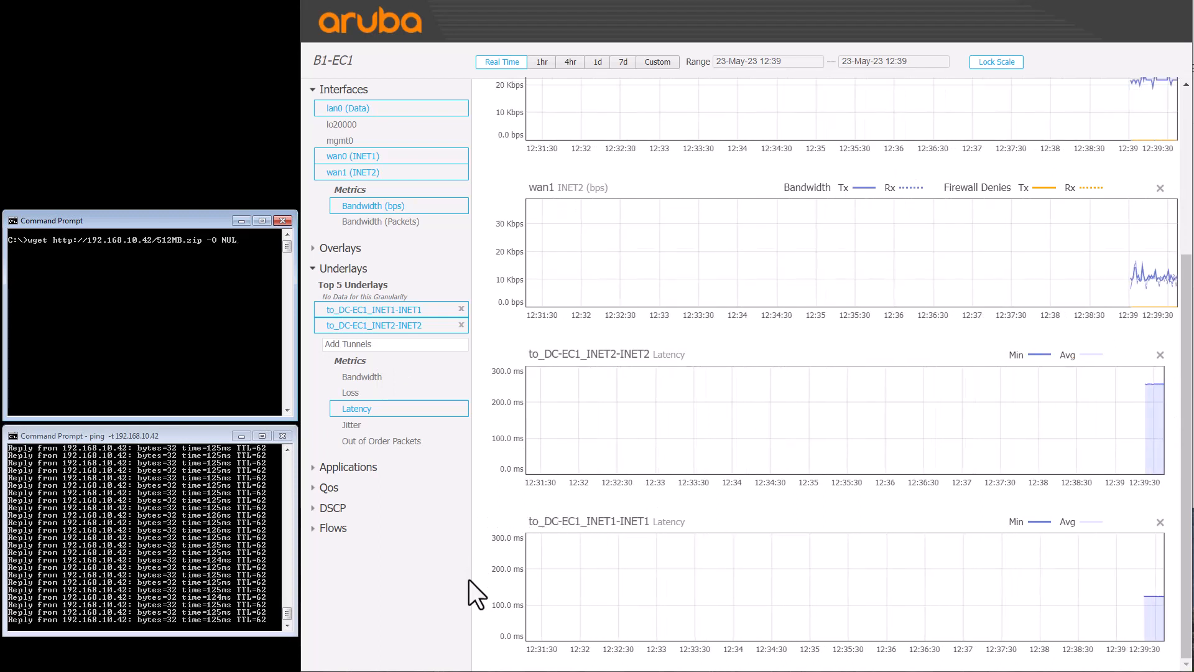
mouse_move(624, 399)
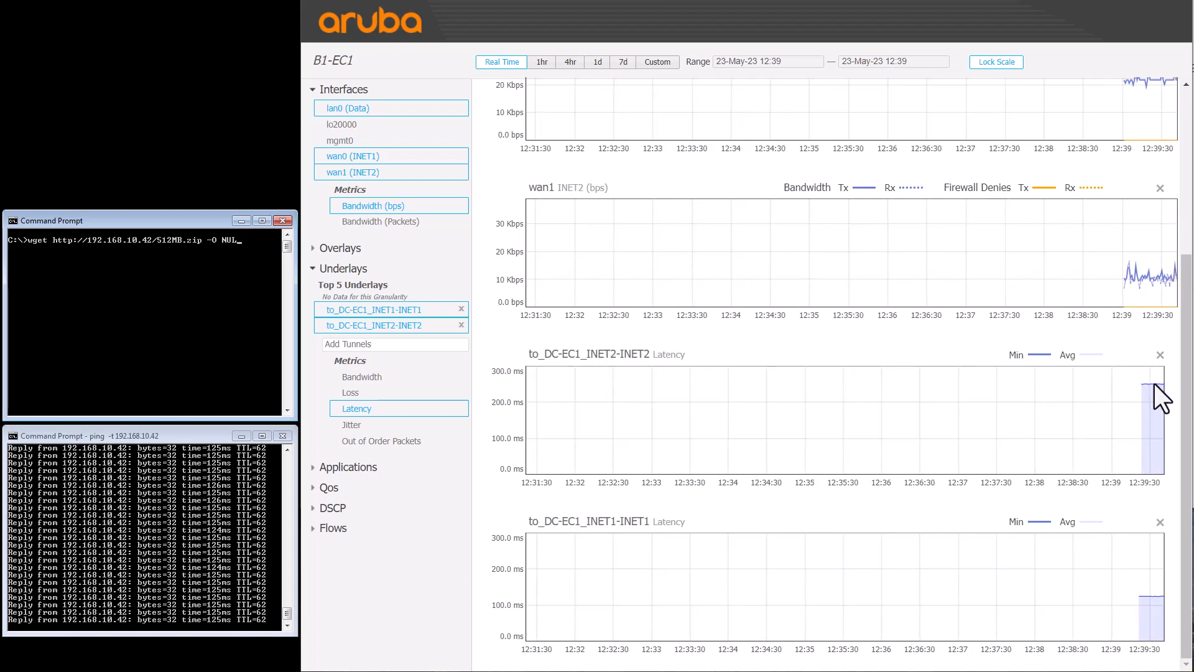
mouse_move(632, 553)
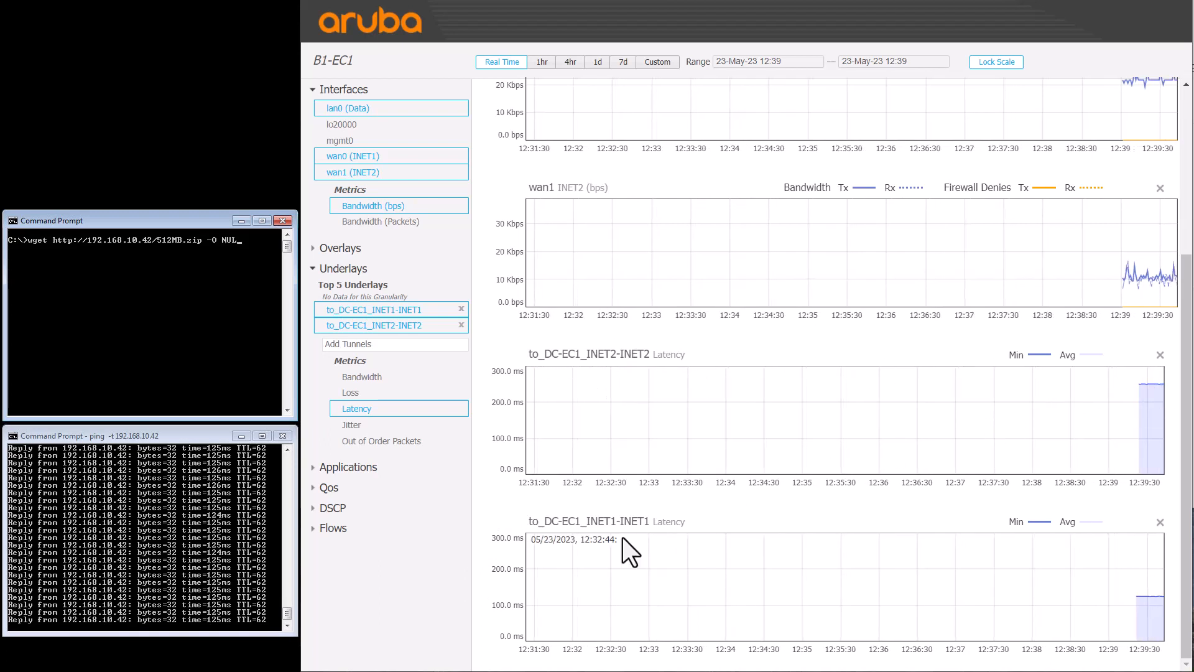
mouse_move(1154, 617)
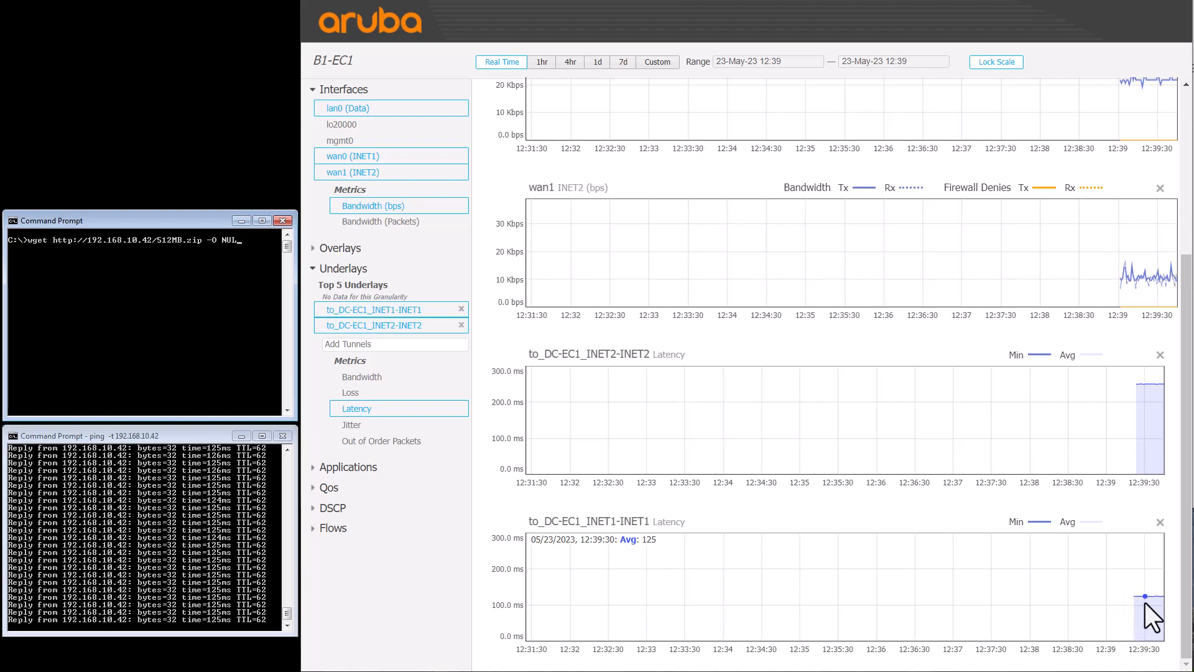
mouse_move(902, 624)
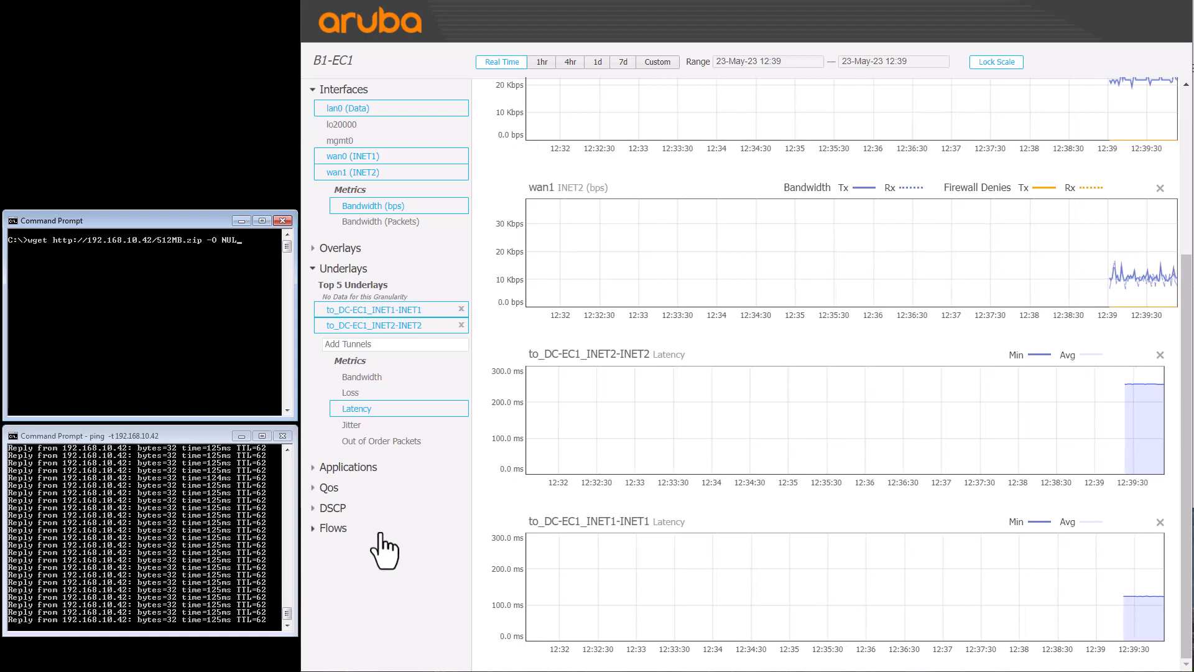
mouse_move(666, 253)
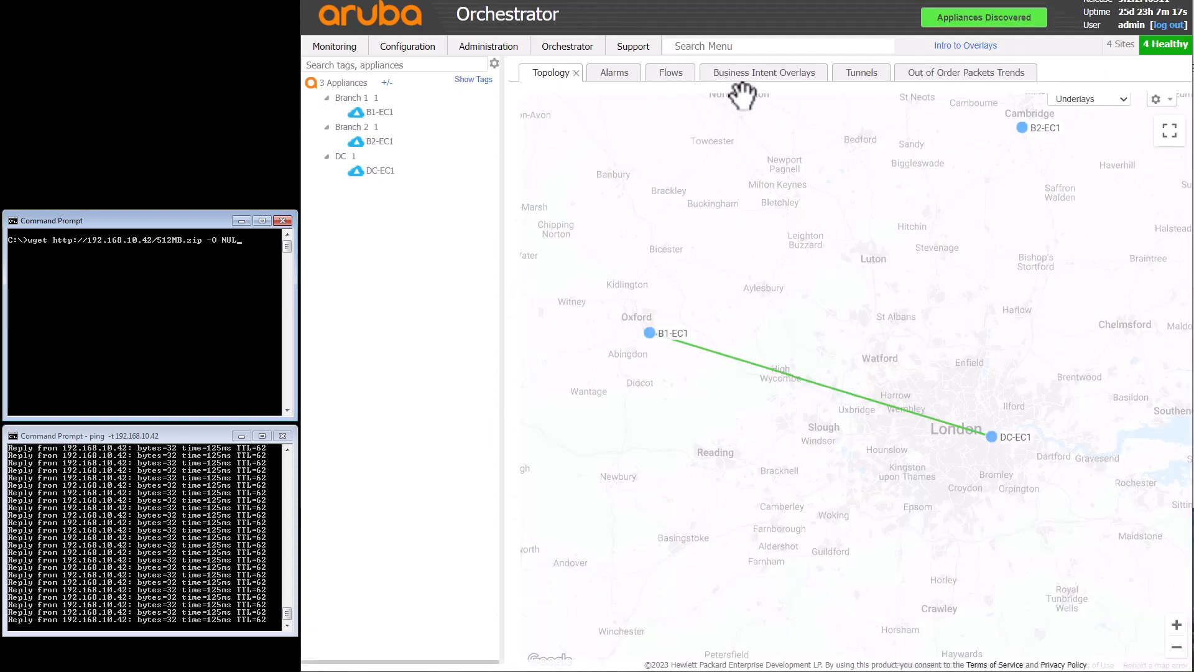
Set DefaultOverlay's bonding to High Throughput and save the change to the appliances
left_click(762, 73)
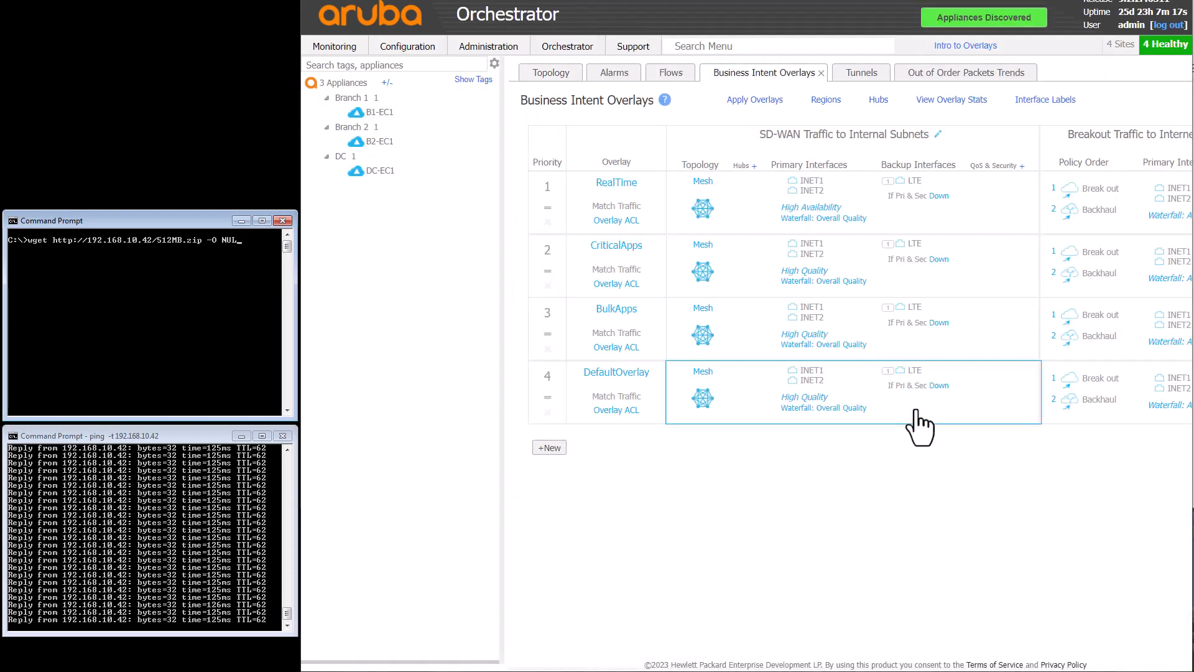
left_click(616, 372)
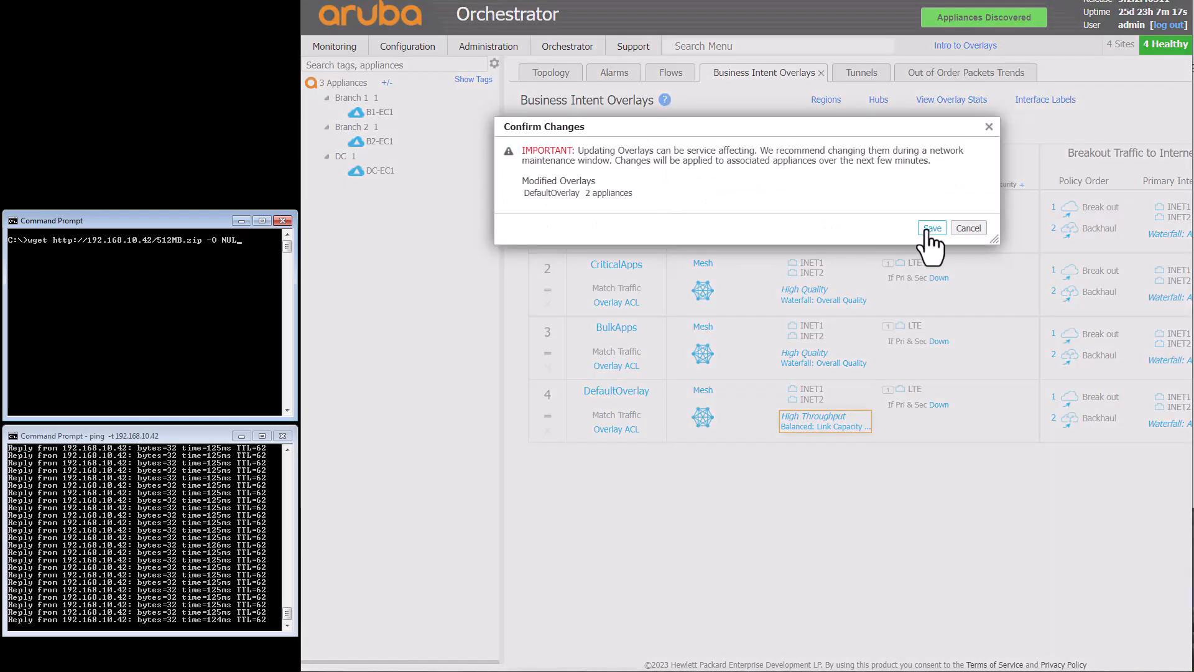
left_click(930, 228)
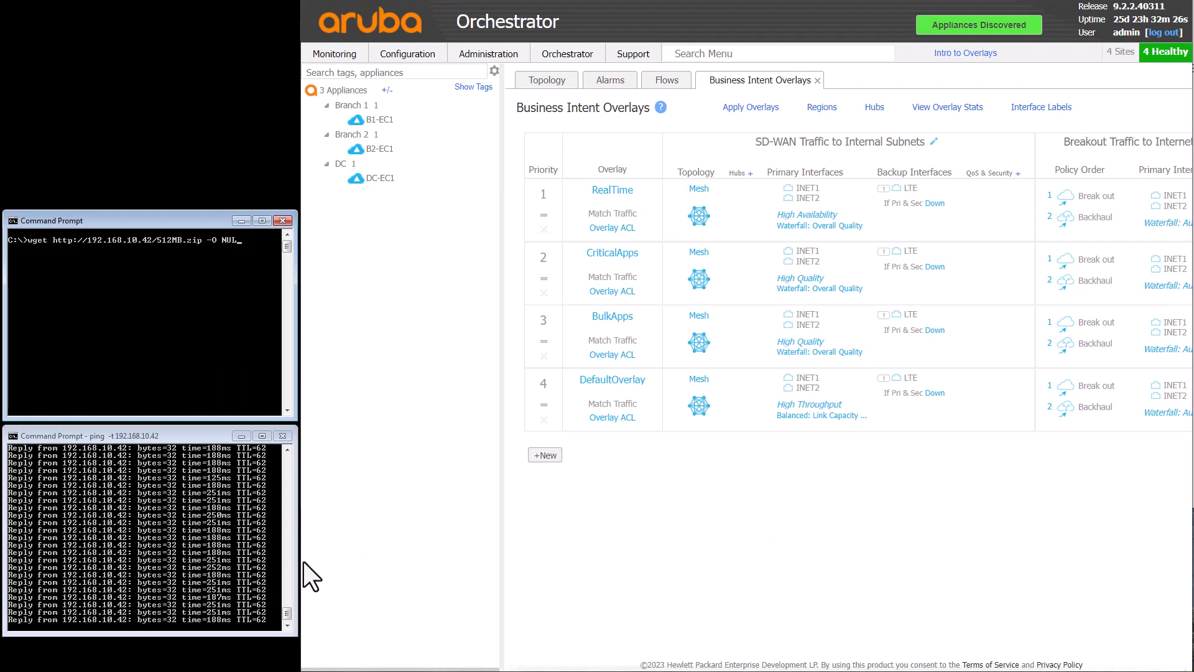
mouse_move(363, 572)
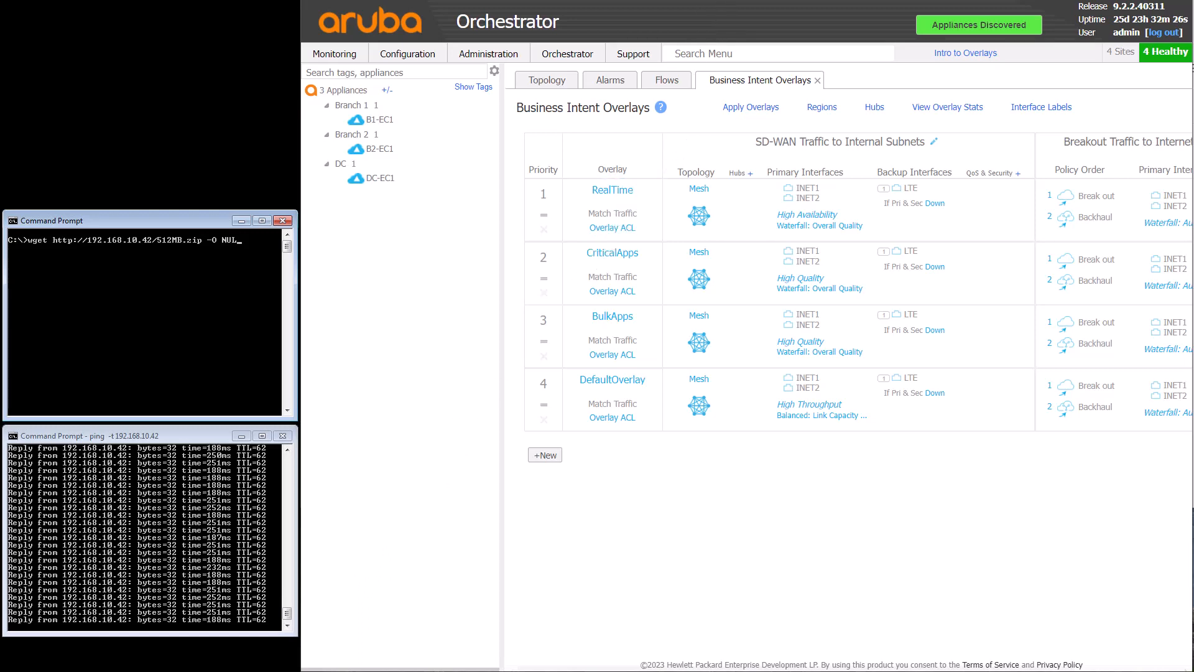
left_click(378, 119)
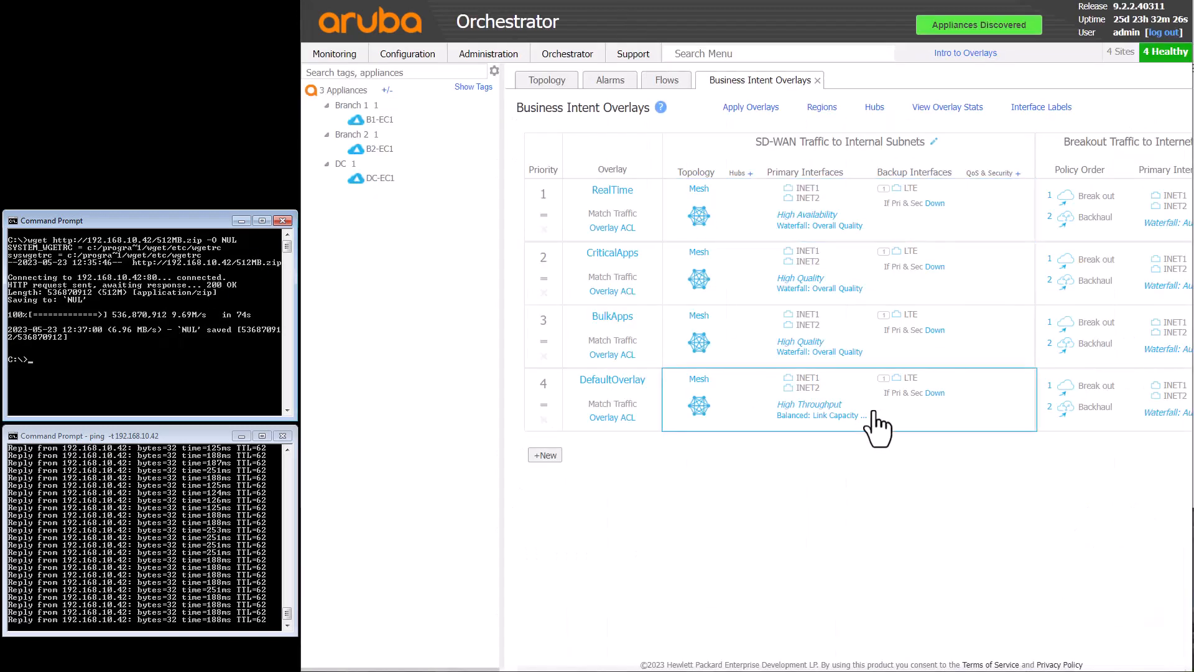
Set DefaultOverlay's bonding back to High Quality and save the change to the appliances
left_click(612, 379)
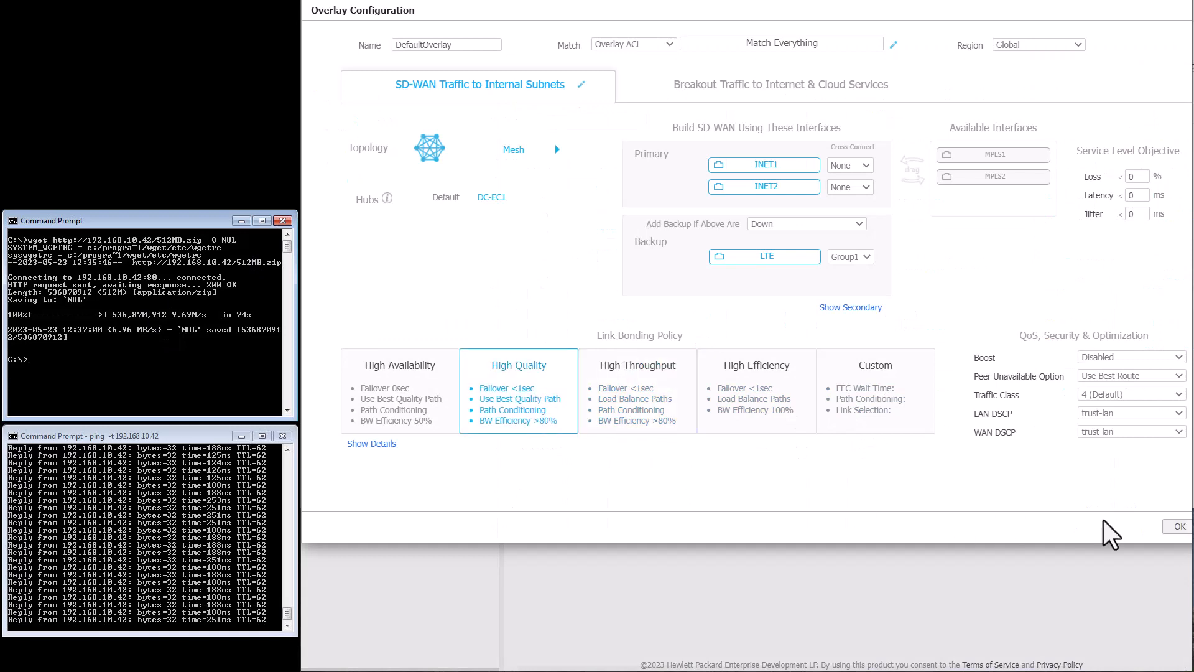
left_click(1178, 525)
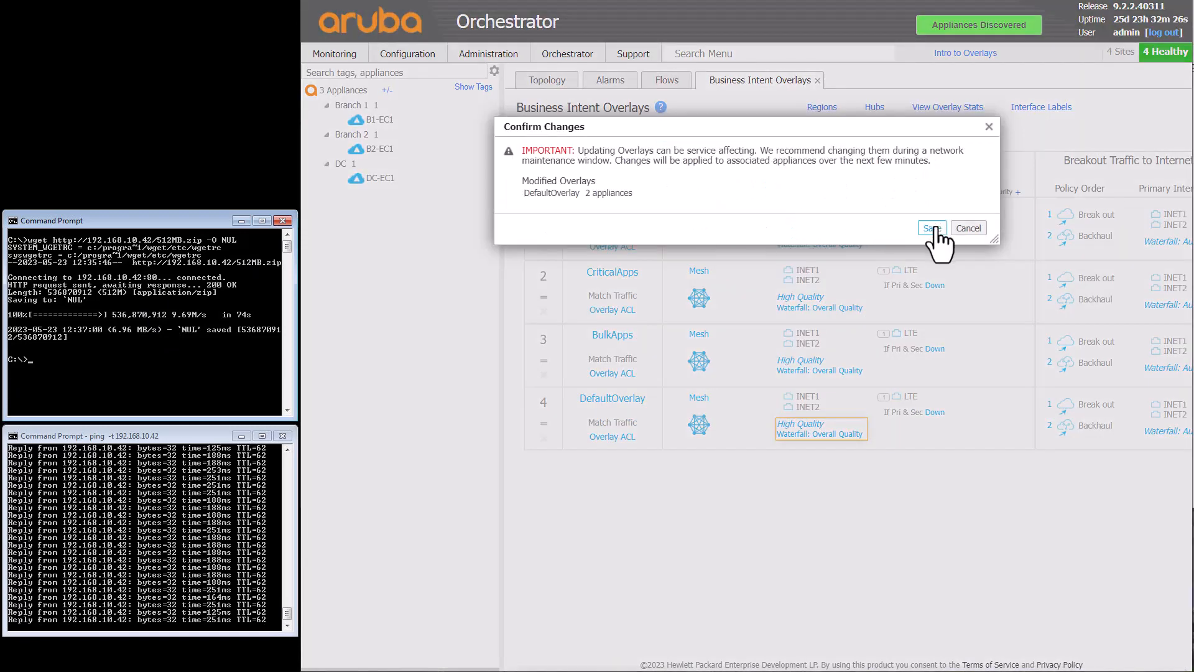
left_click(932, 228)
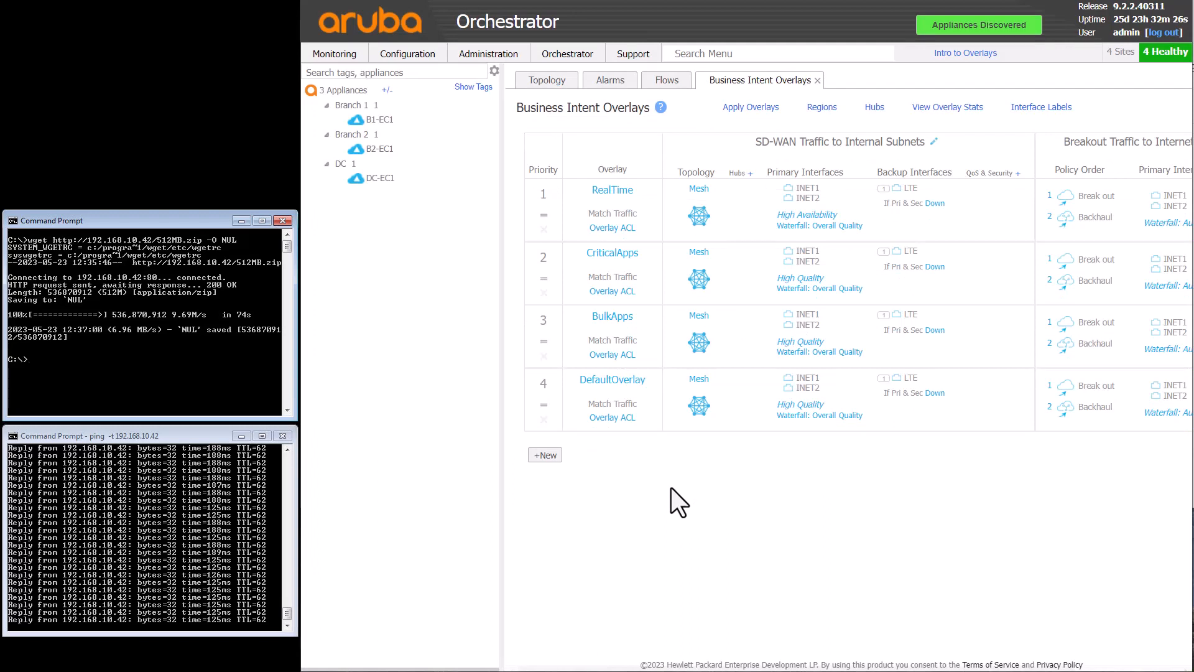
mouse_move(411, 556)
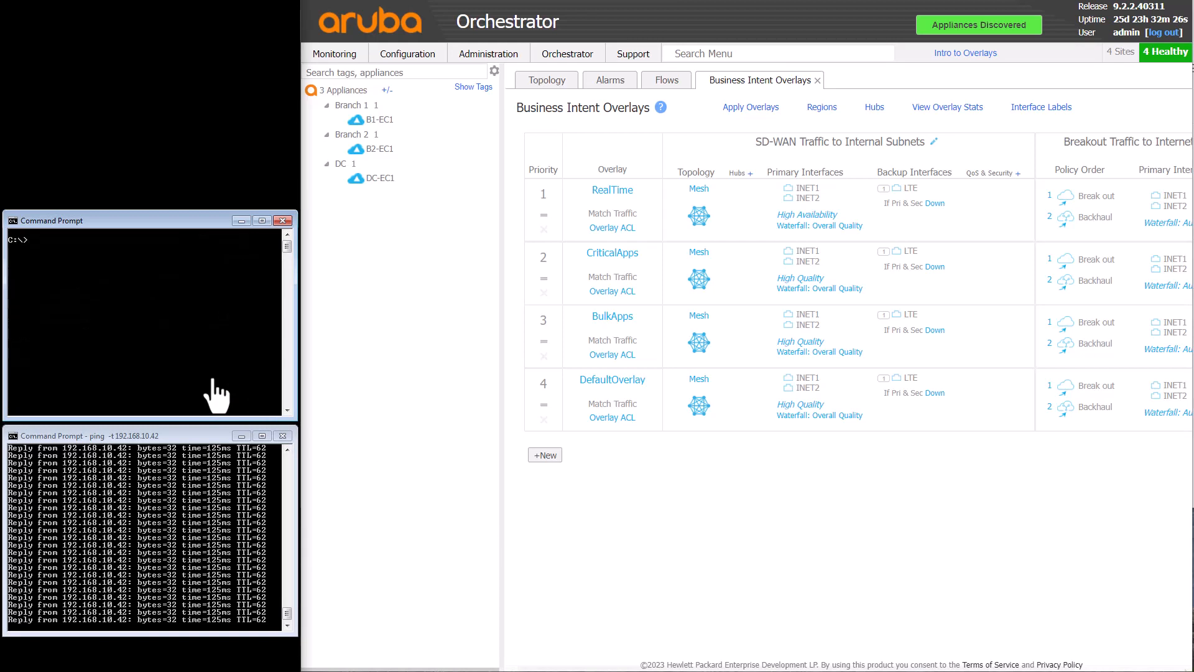
type("wget http://192.168.10.42/512MB.zip -O NUL")
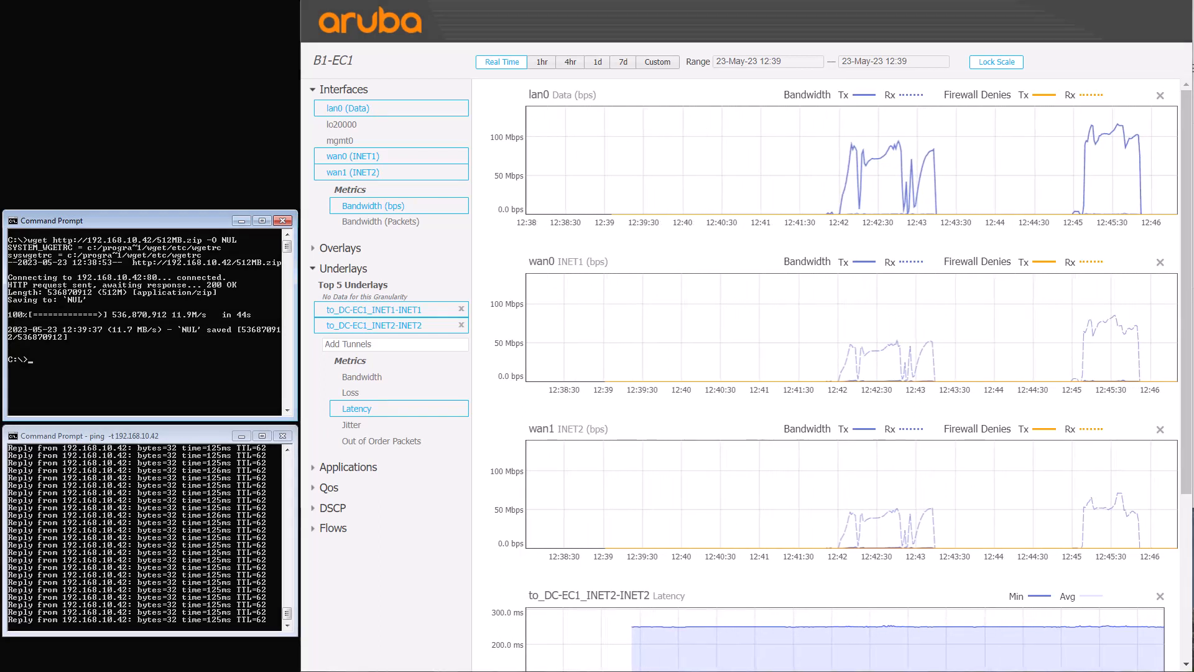
scroll("down", 3)
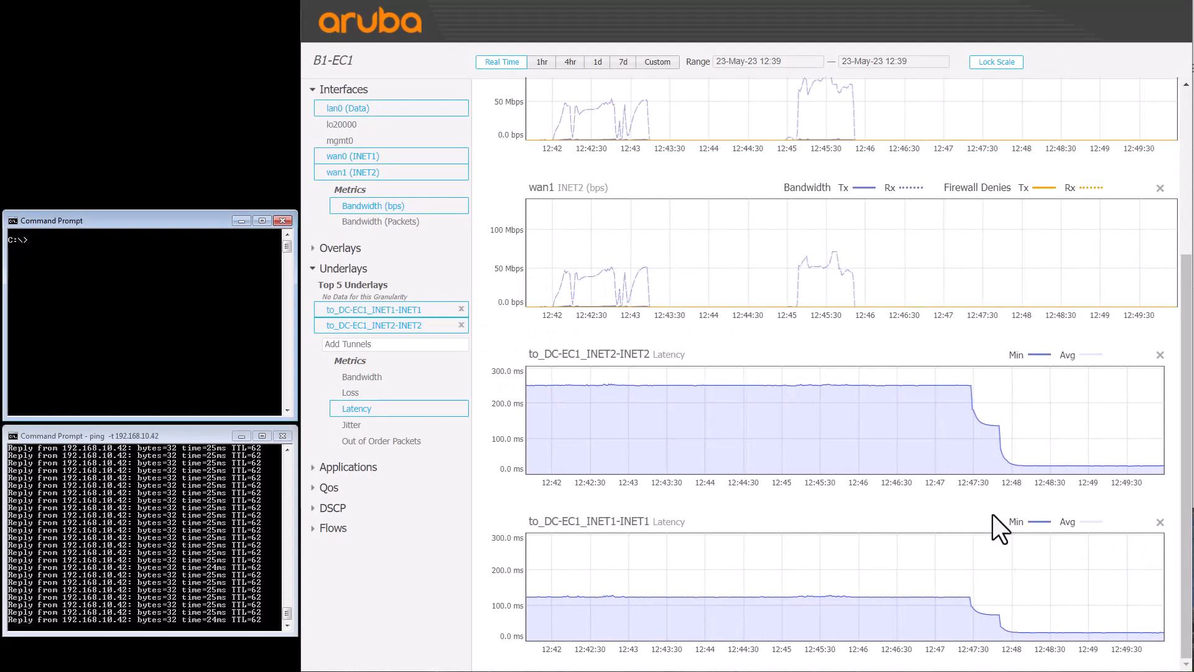
mouse_move(1069, 467)
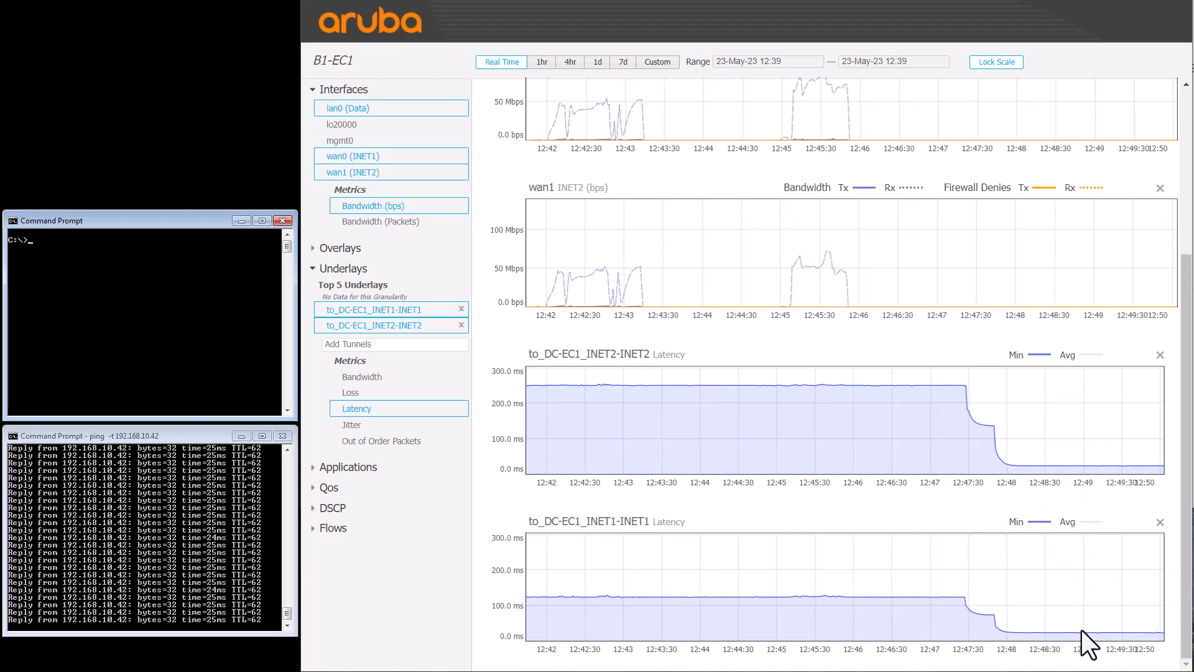
type("wget http://192.168.10.42/512MB.zip -O NUL")
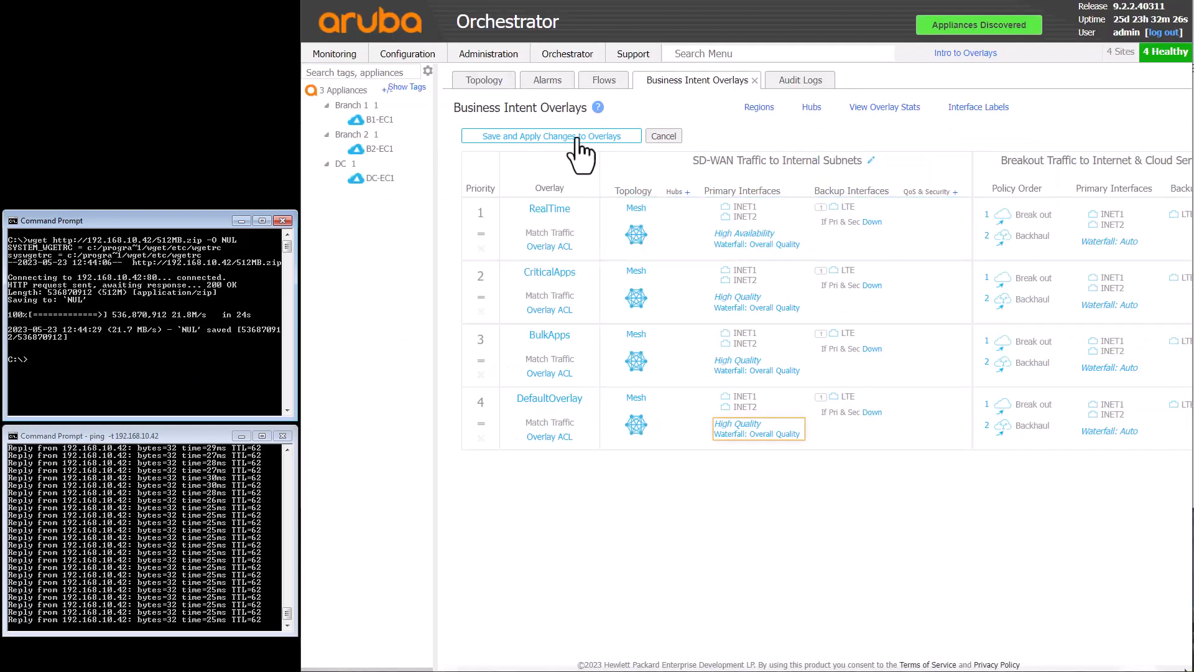
Save and Apply Changes to Overlays for the pending DefaultOverlay High Quality edit
left_click(549, 136)
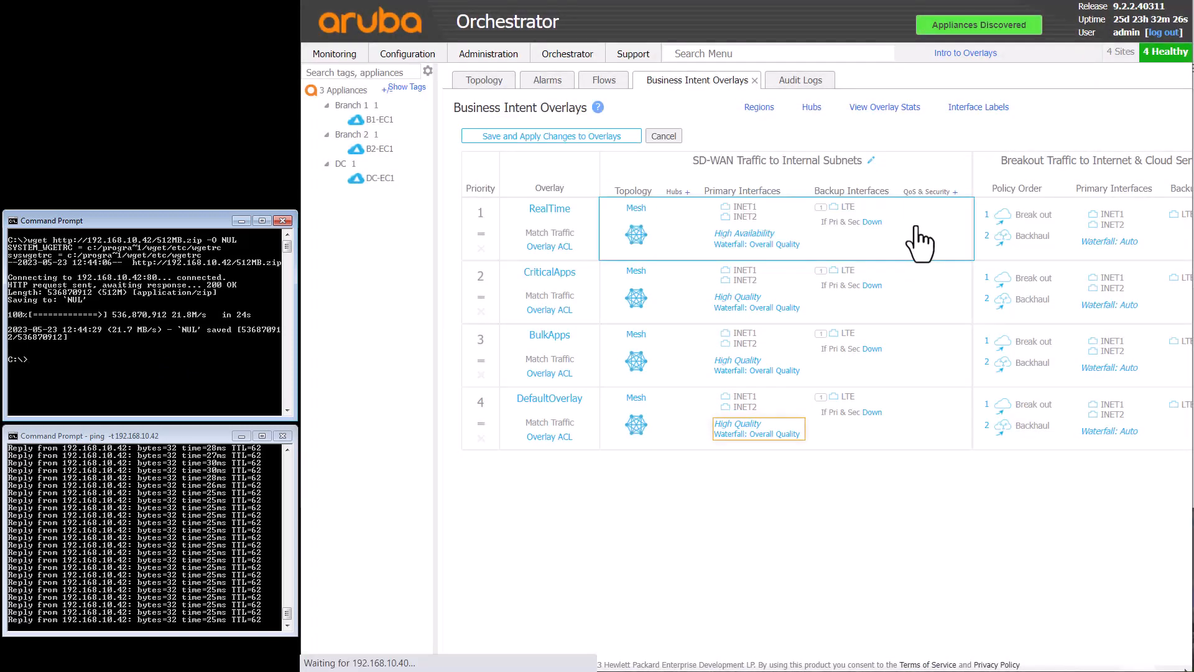